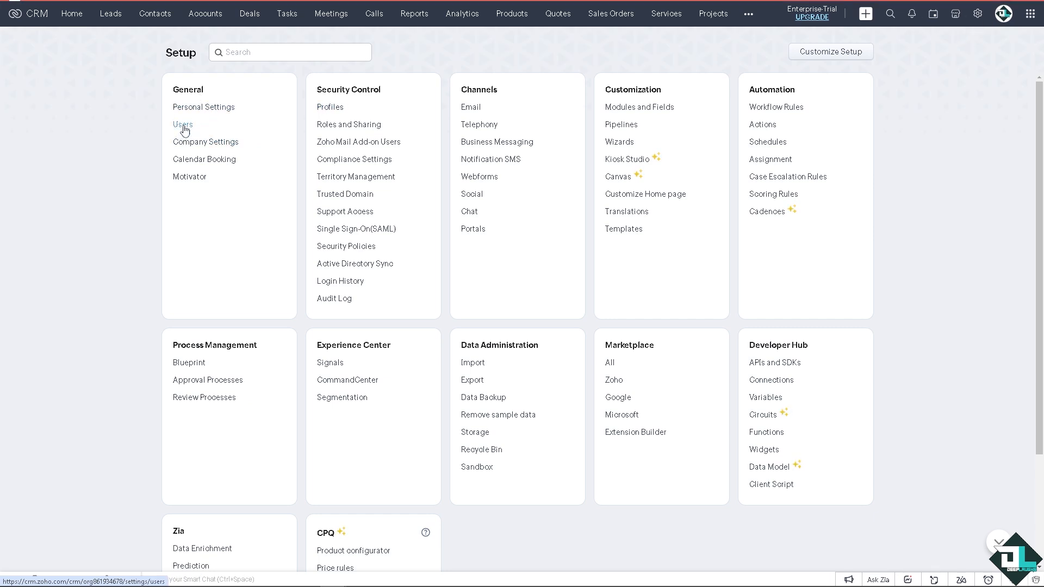
click(183, 124)
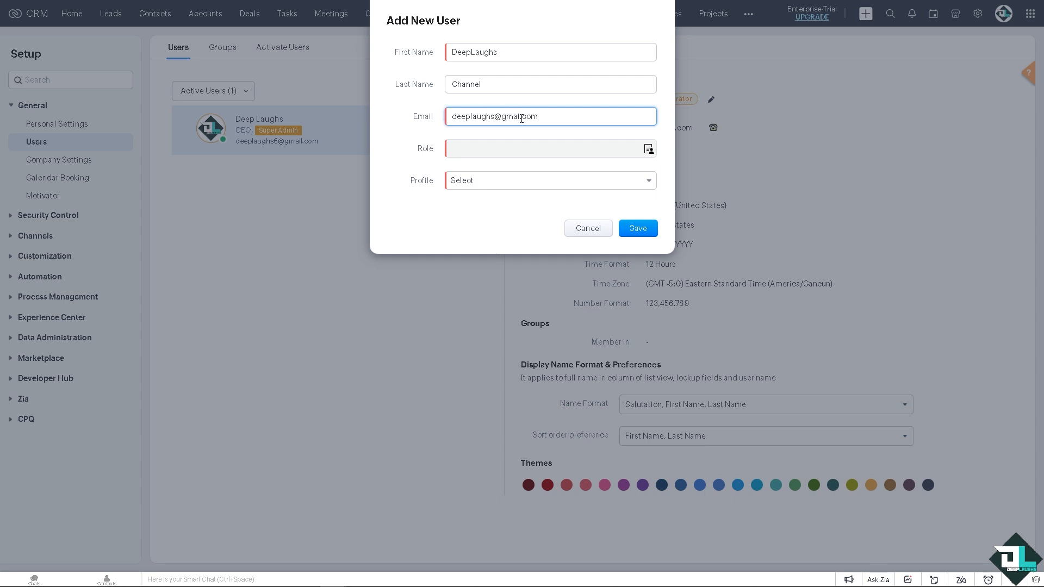